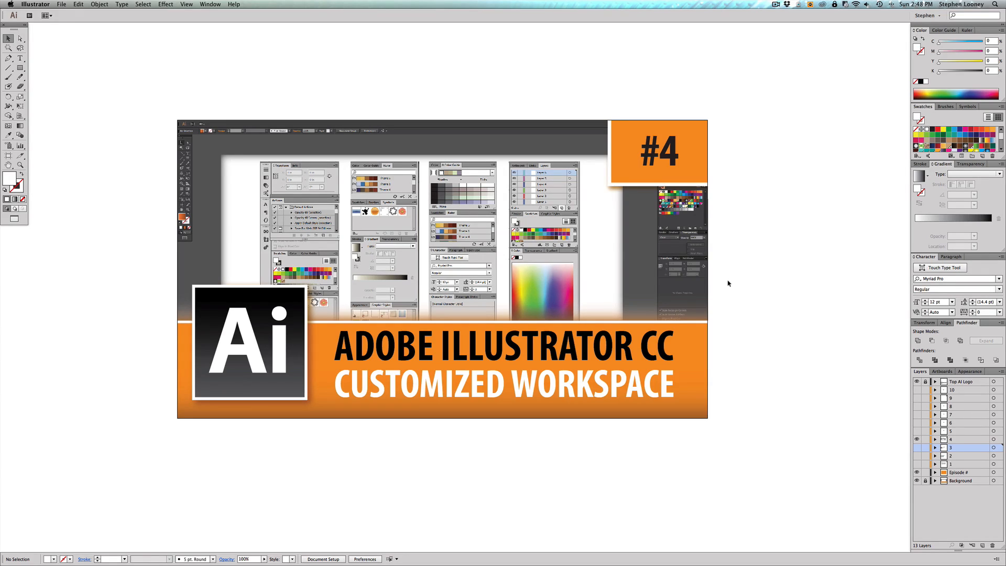
mouse_move(982, 183)
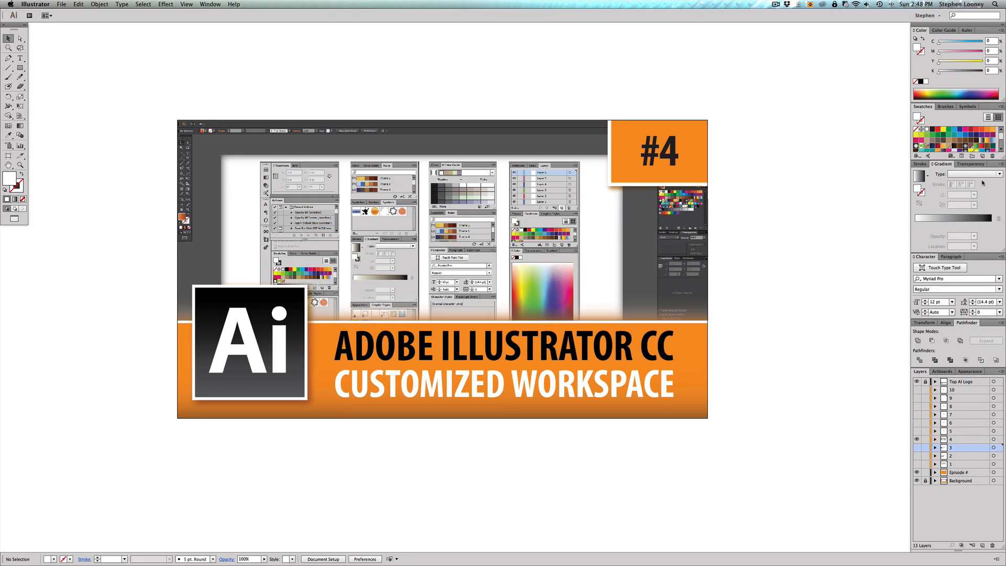
mouse_move(952, 199)
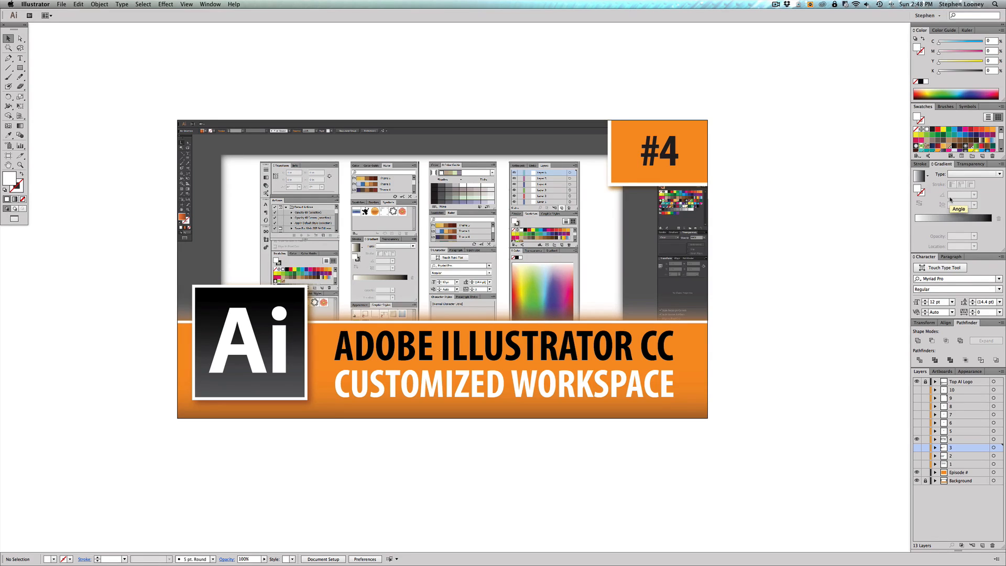
mouse_move(782, 136)
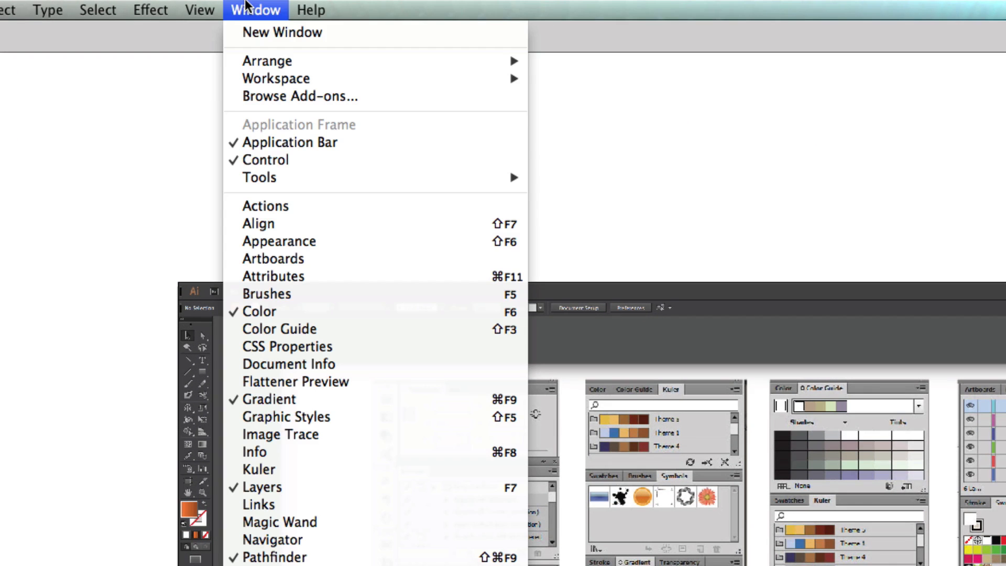
mouse_move(275, 78)
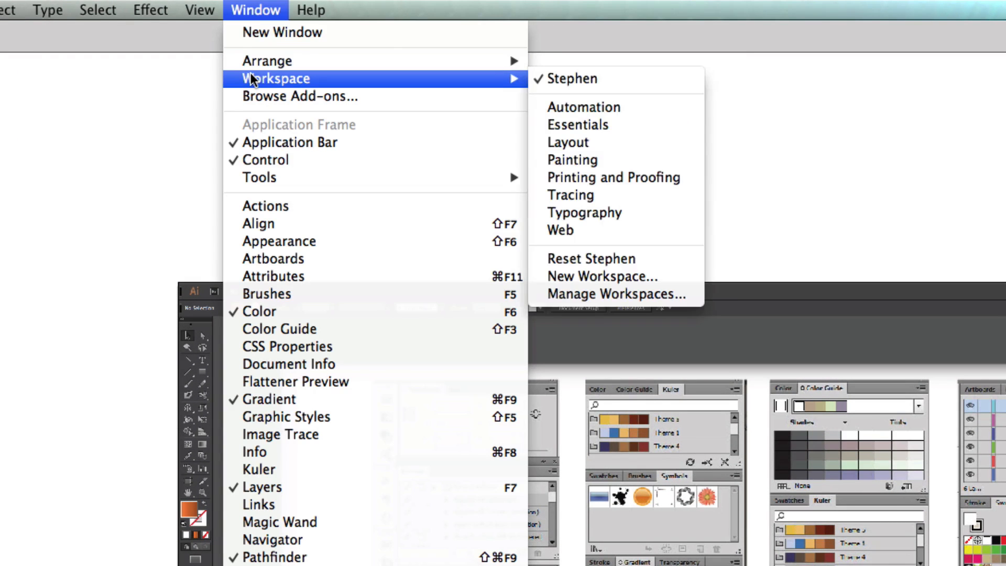
mouse_move(572, 78)
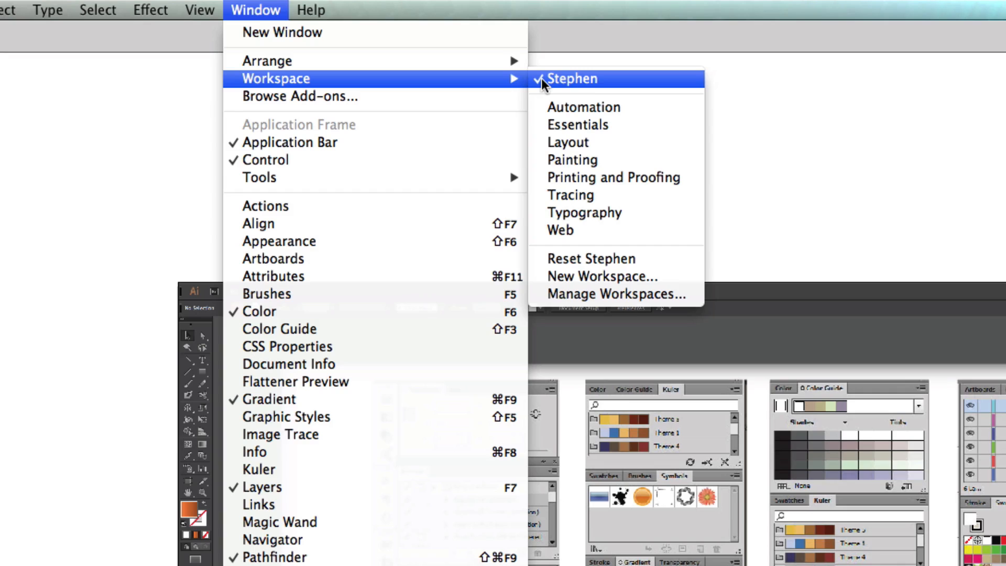
mouse_move(583, 85)
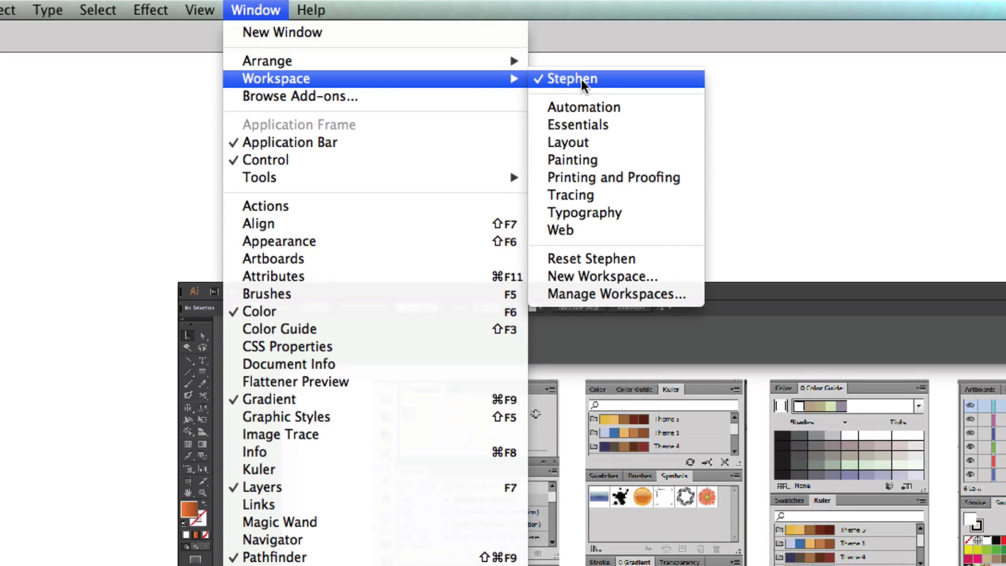
mouse_move(584, 107)
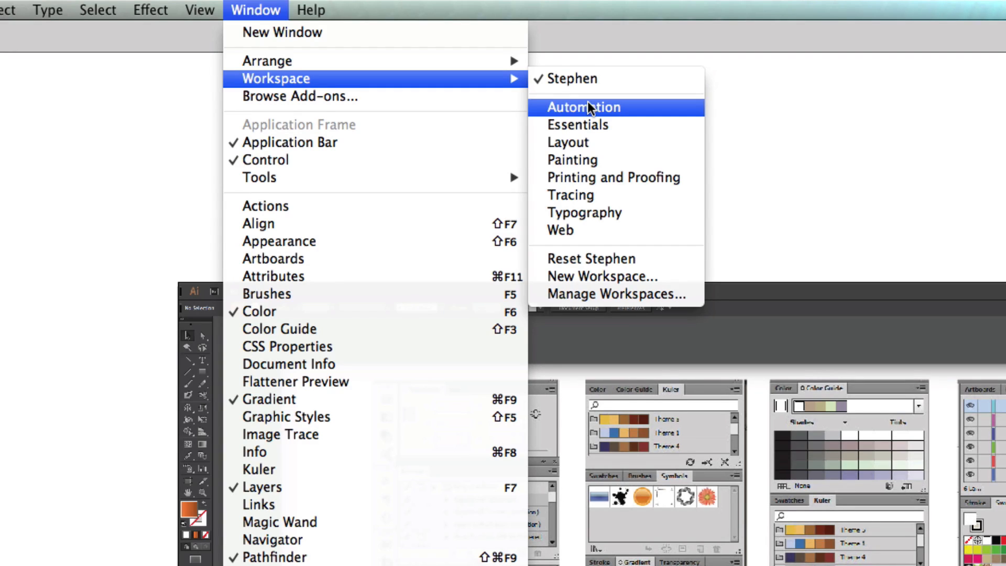
mouse_move(636, 115)
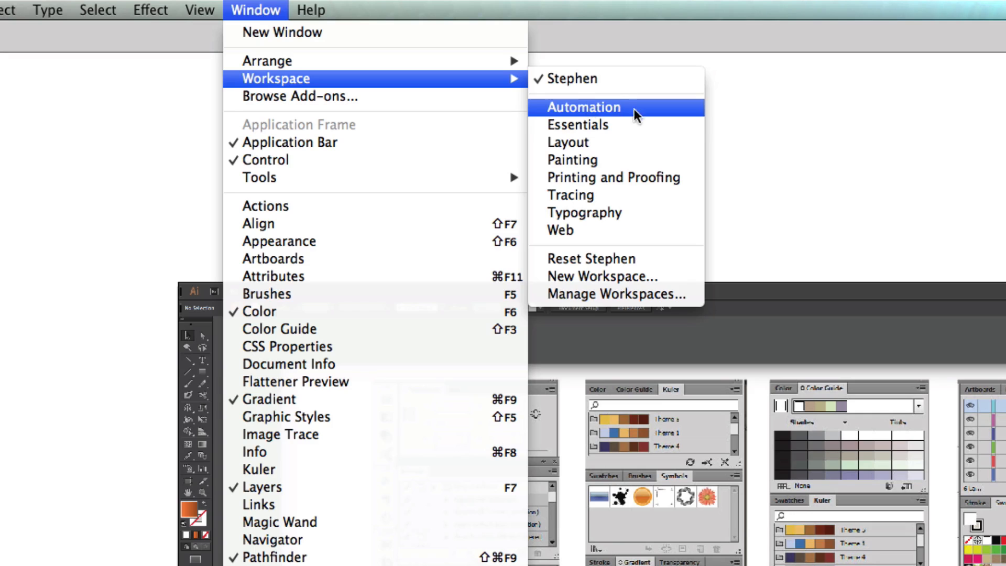
mouse_move(571, 159)
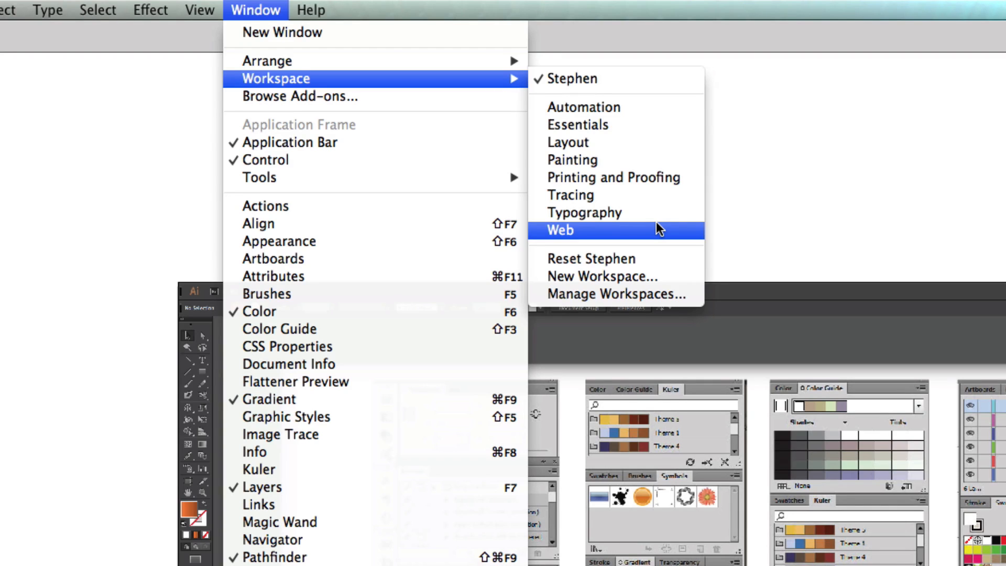
mouse_move(651, 245)
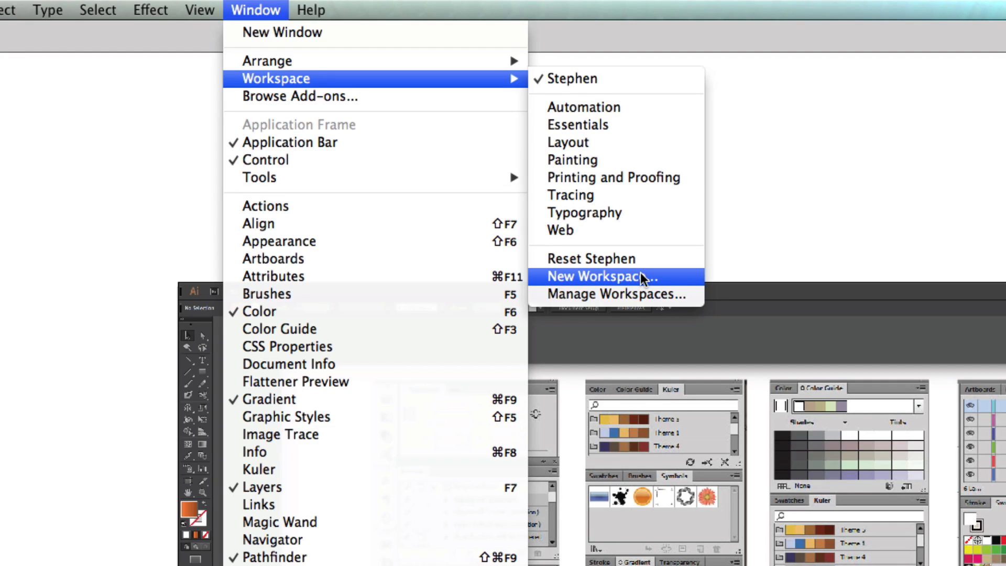
mouse_move(596, 79)
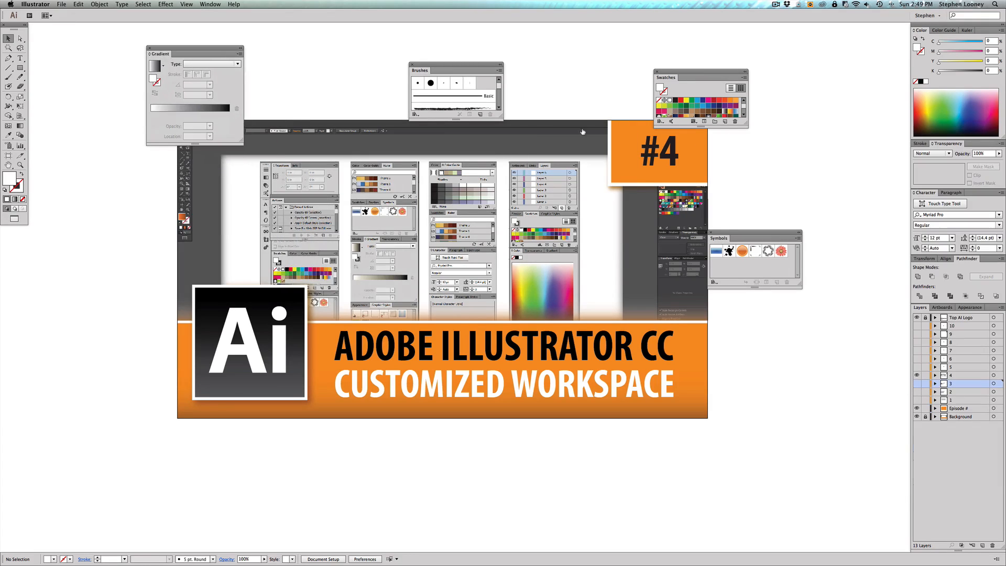
Float several panels over the artwork, then reset the Stephen workspace to its saved layout
click(951, 193)
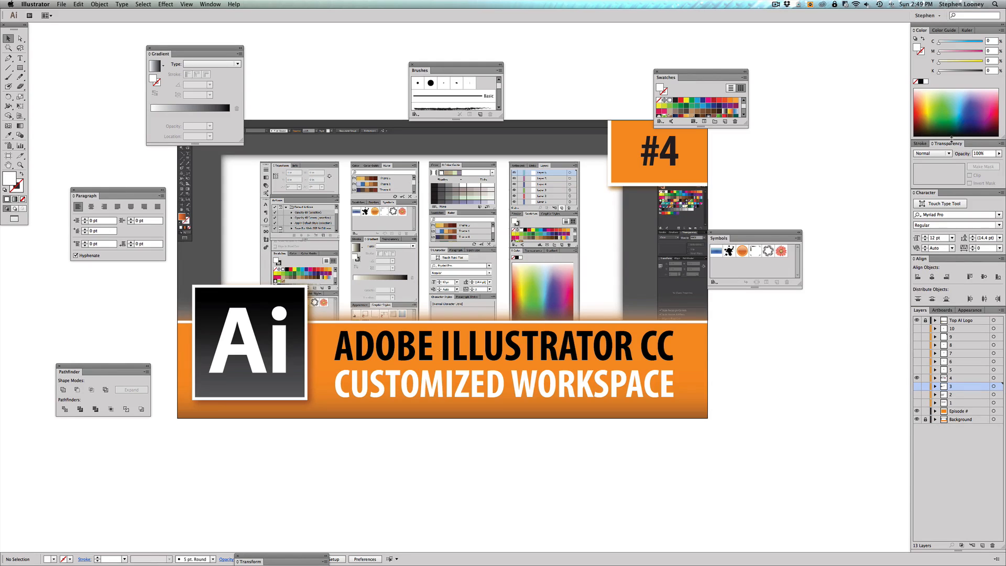
mouse_move(969, 259)
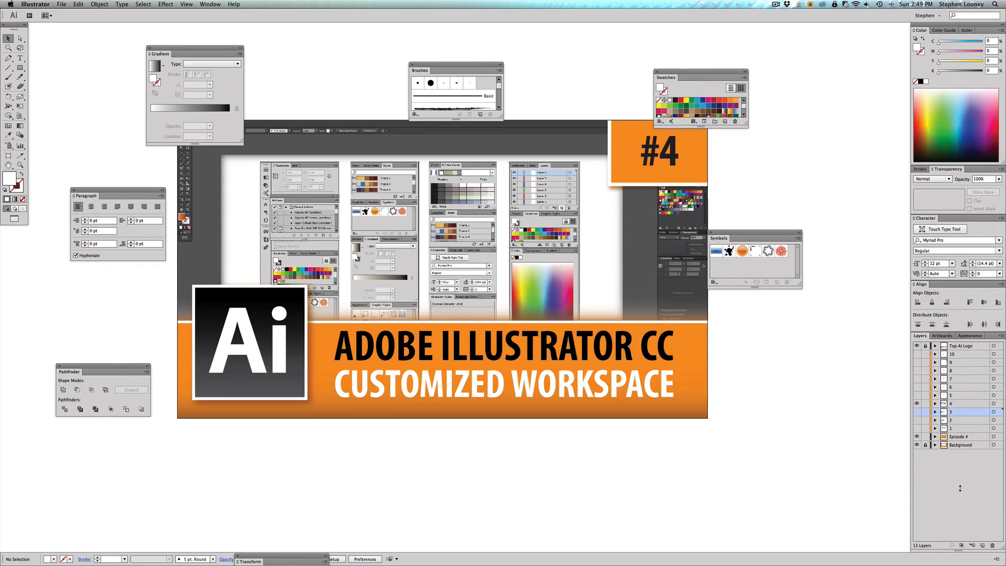
mouse_move(879, 286)
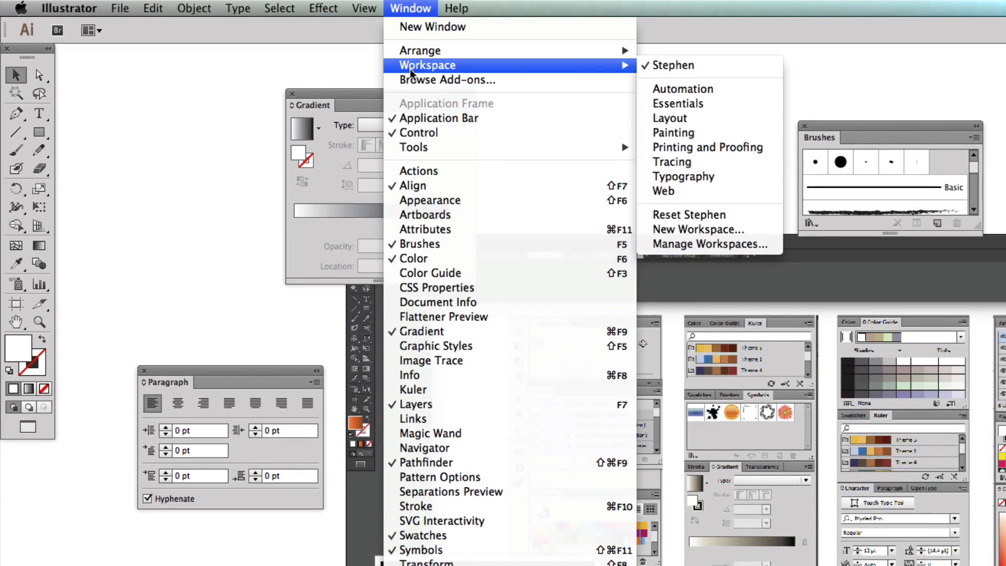
mouse_move(690, 214)
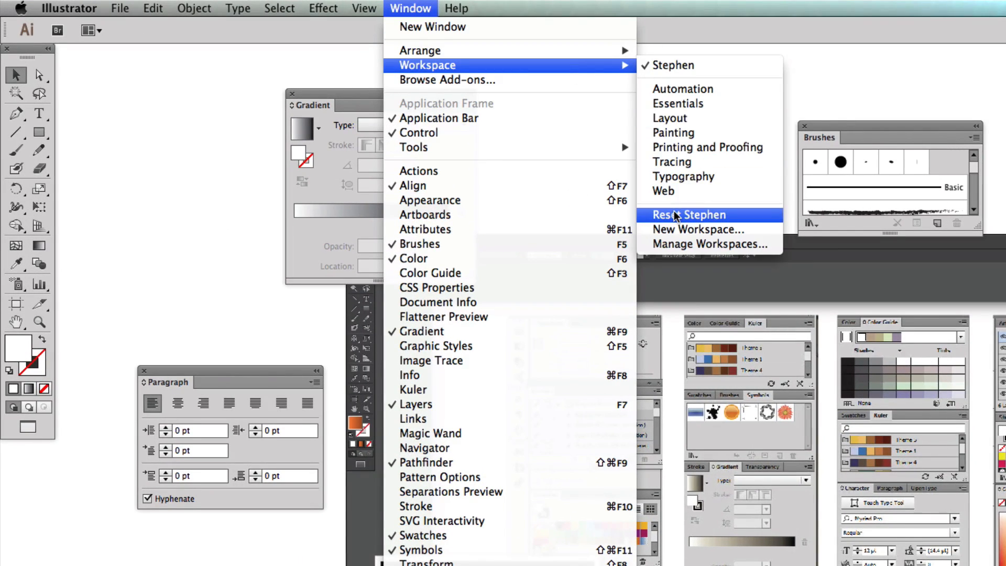
click(690, 215)
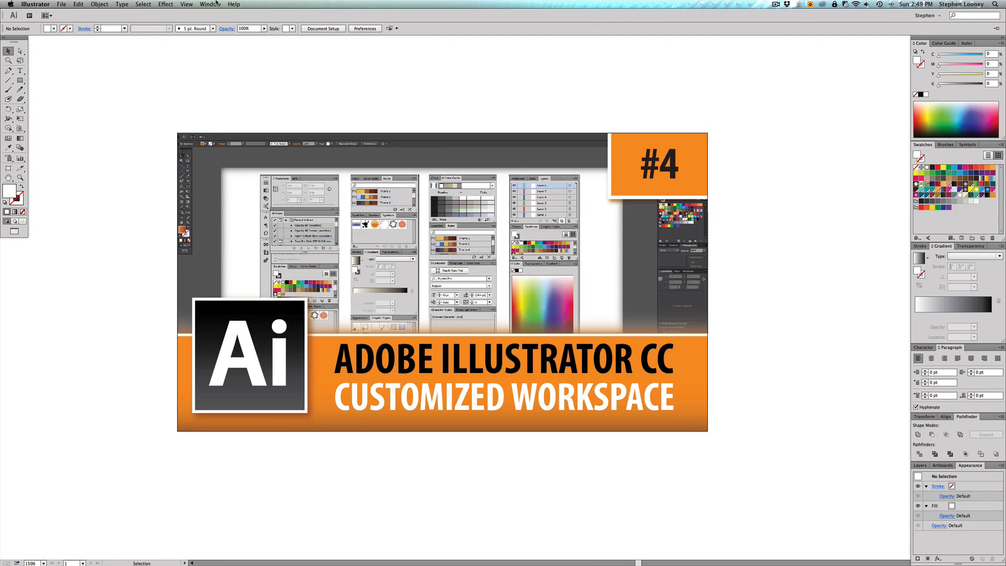
Show the Actions panel from the Window menu
click(210, 5)
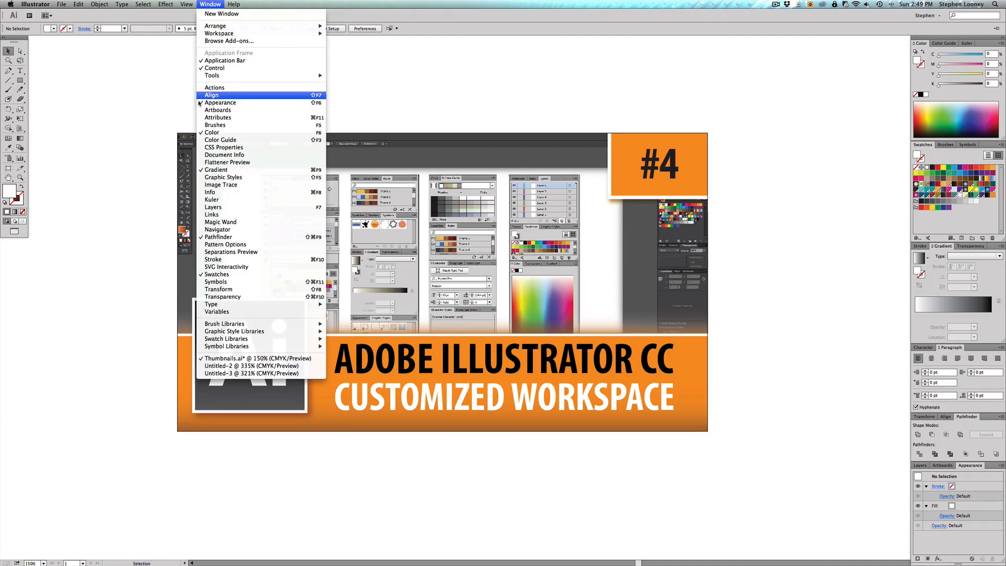
mouse_move(209, 192)
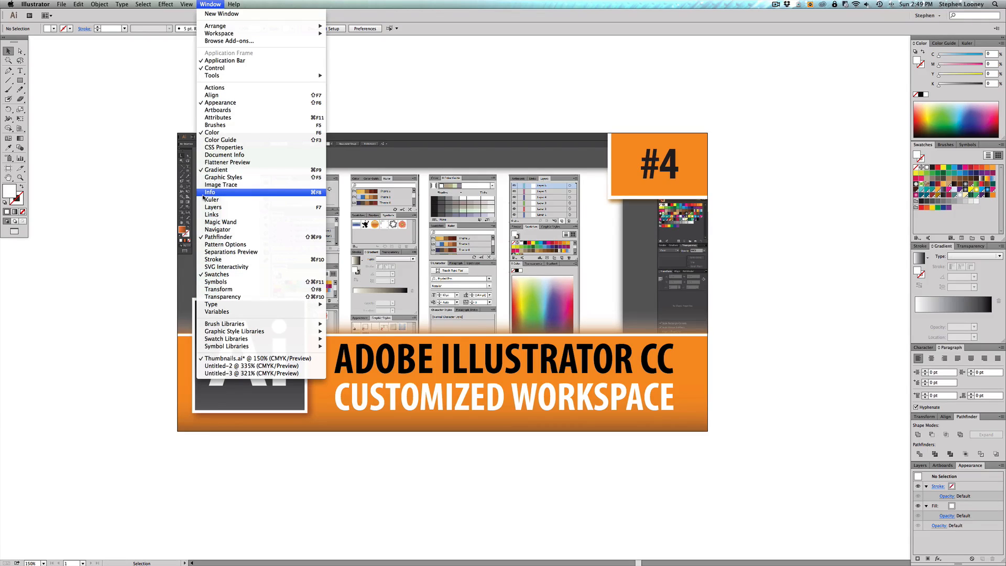
mouse_move(221, 103)
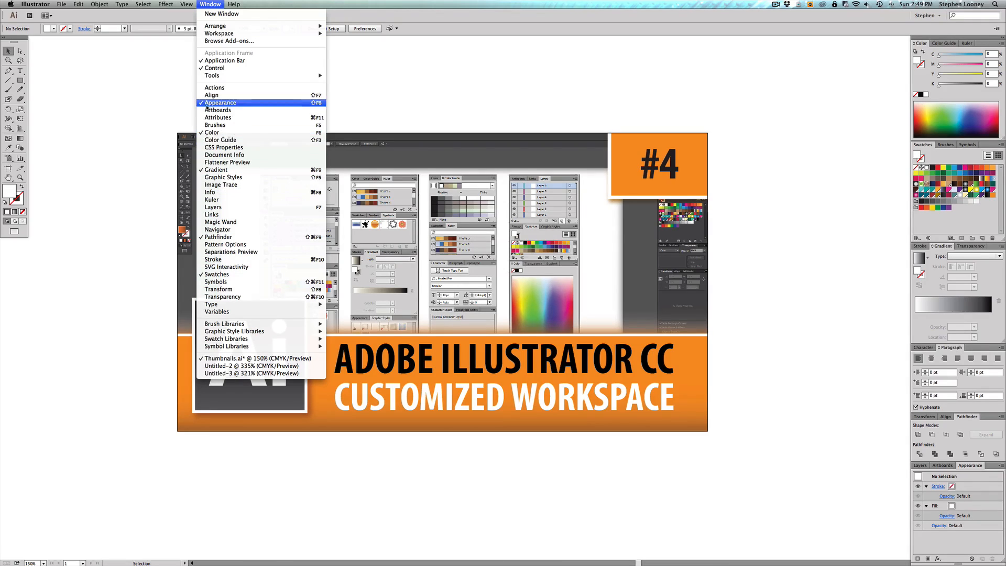
mouse_move(237, 90)
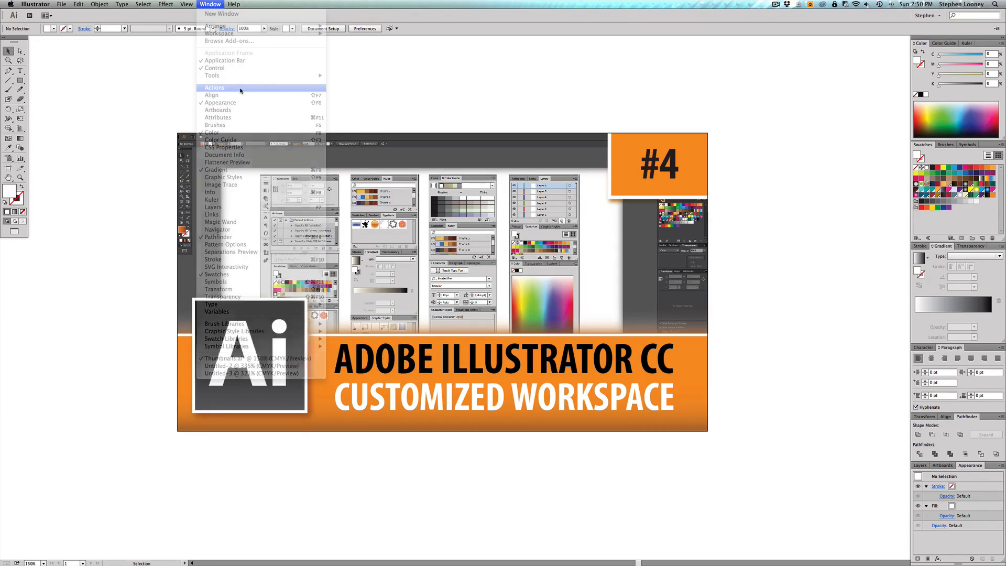
click(214, 87)
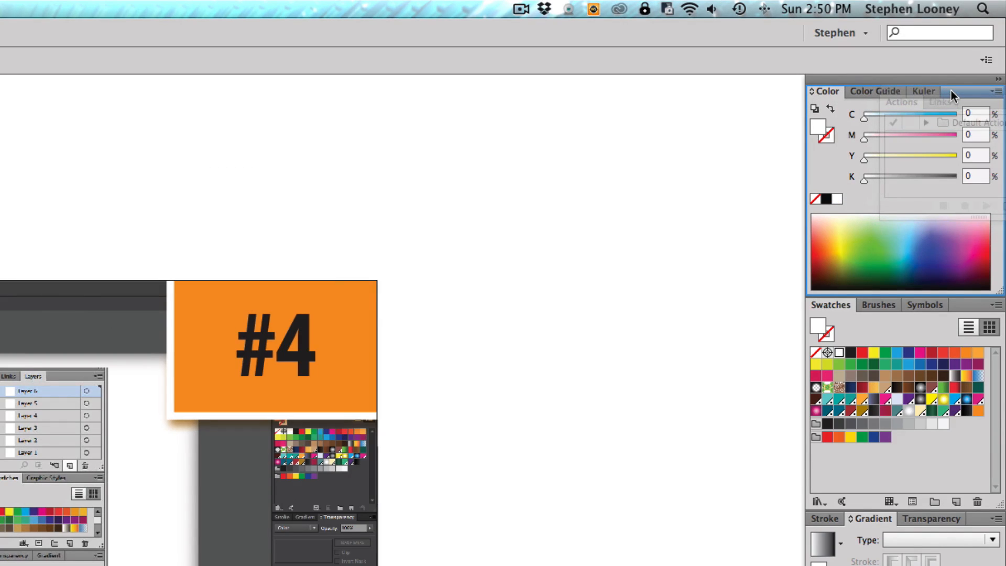
Dock Actions and Links into the top colour group and bring the Kuler themes forward
click(916, 91)
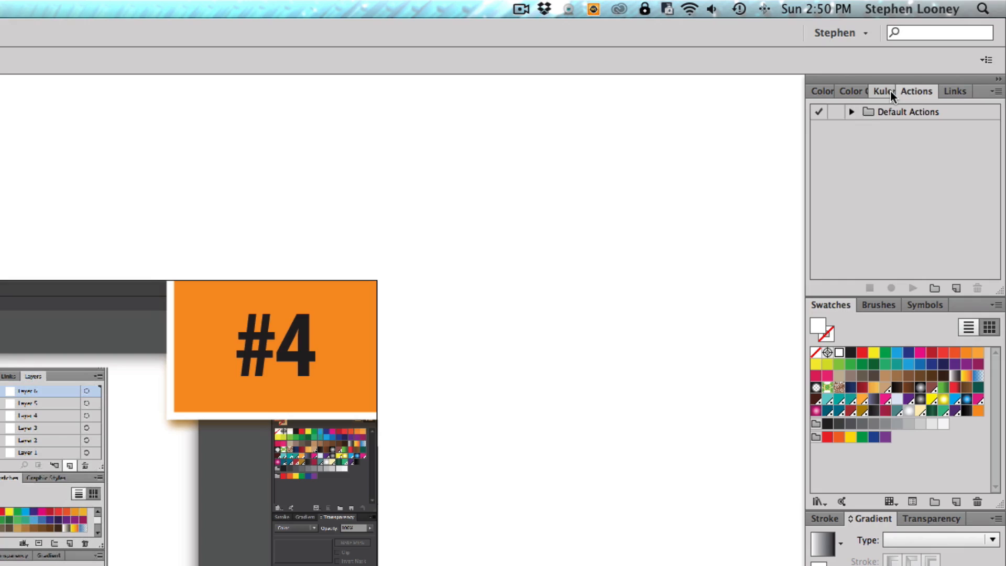
click(885, 91)
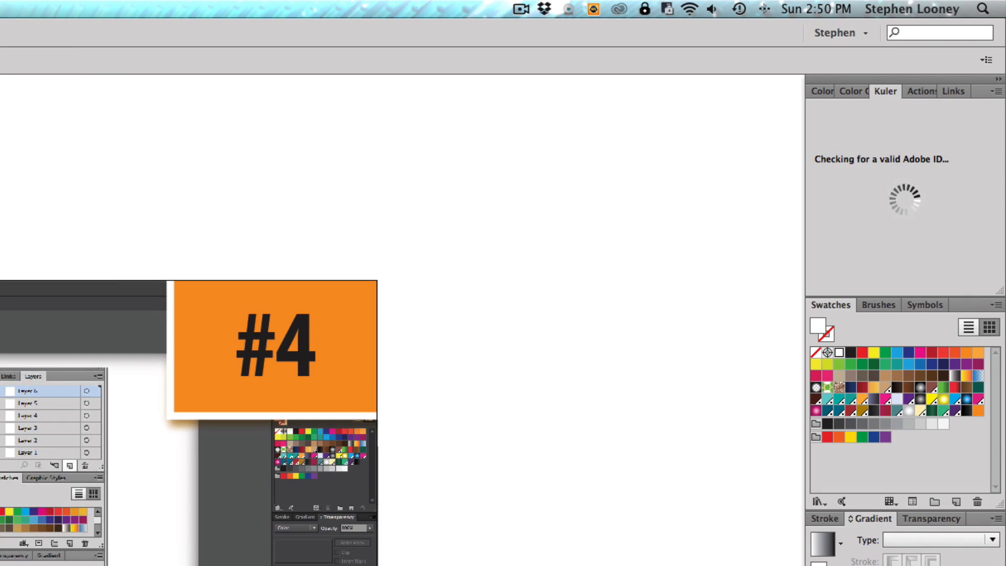
mouse_move(842, 223)
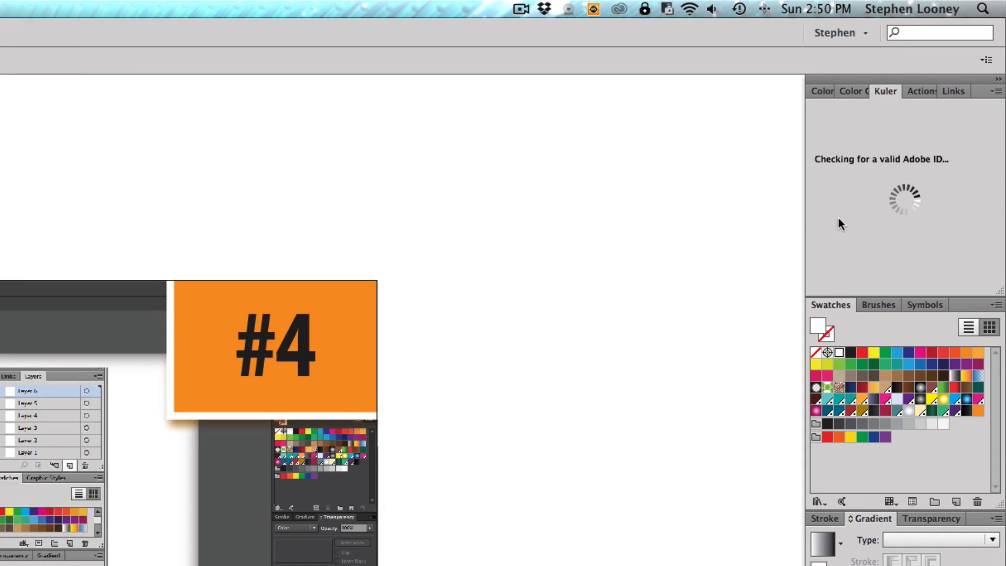
click(822, 91)
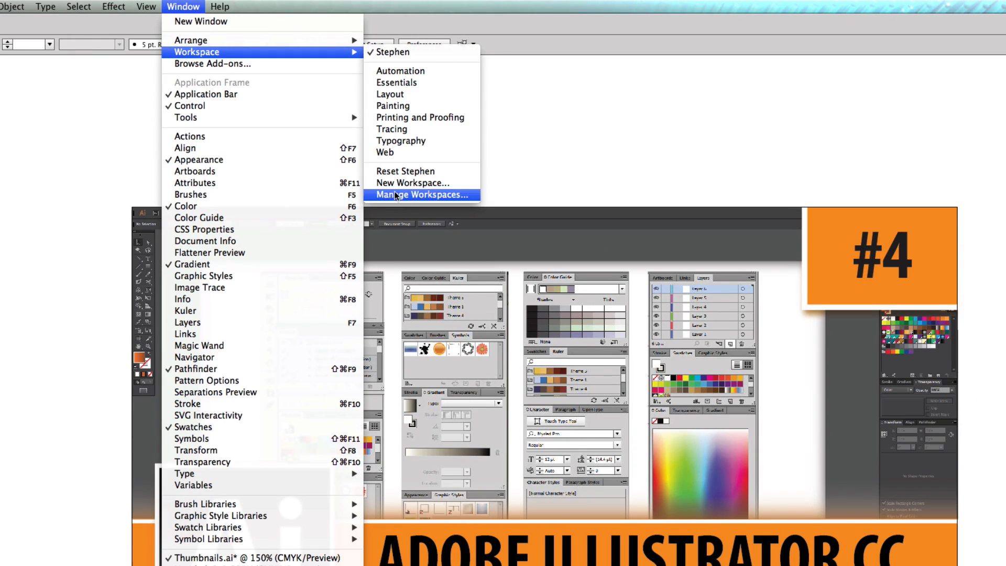
Bring up the New Workspace naming prompt and dismiss it without saving
click(411, 183)
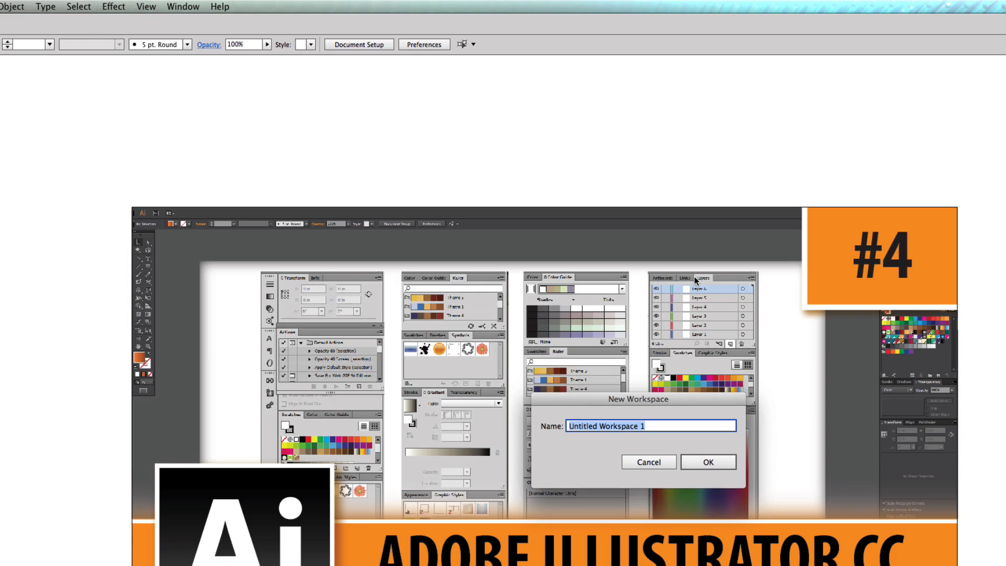
click(708, 461)
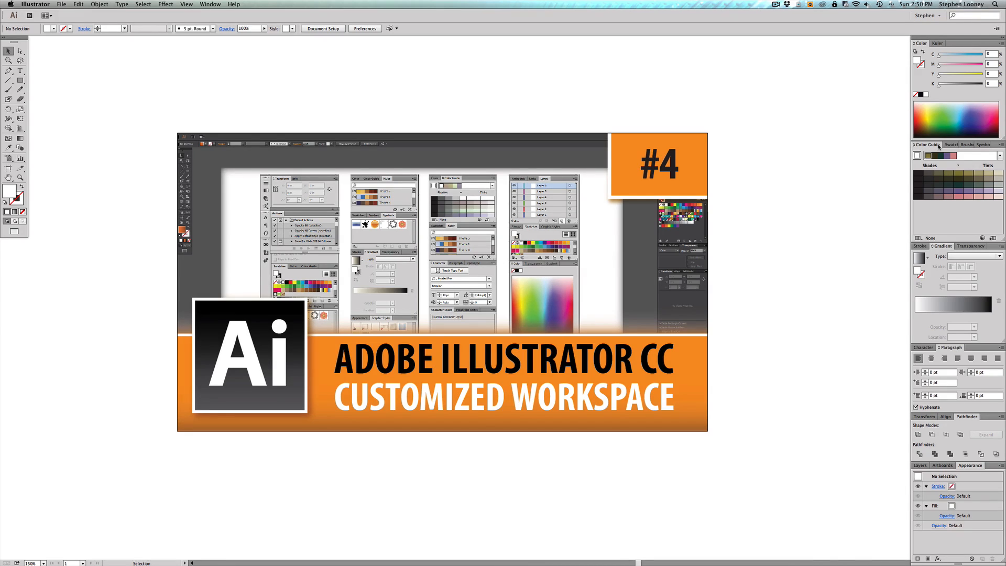
Reset the Stephen workspace so the colour and swatch groups return to their saved places
click(209, 4)
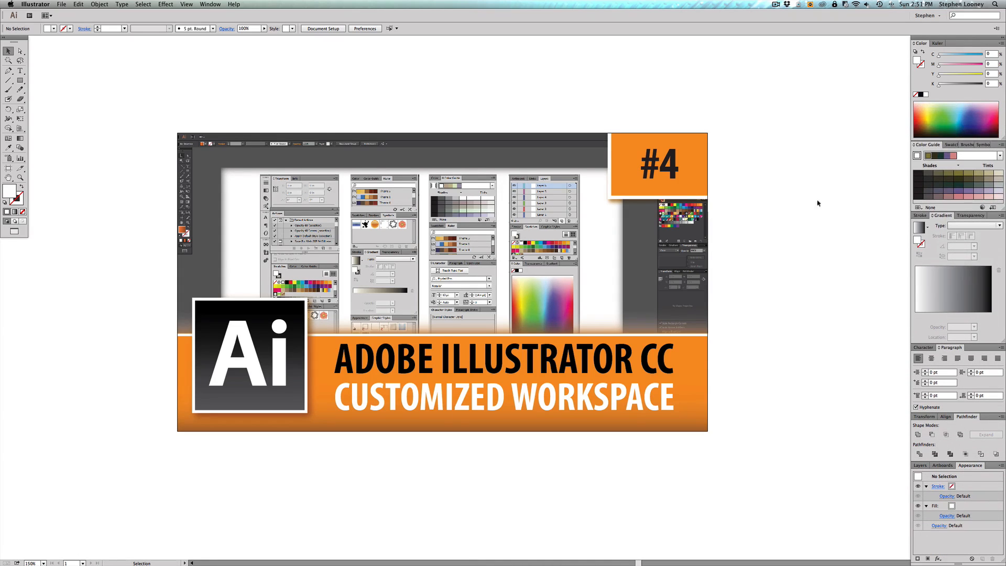
click(210, 4)
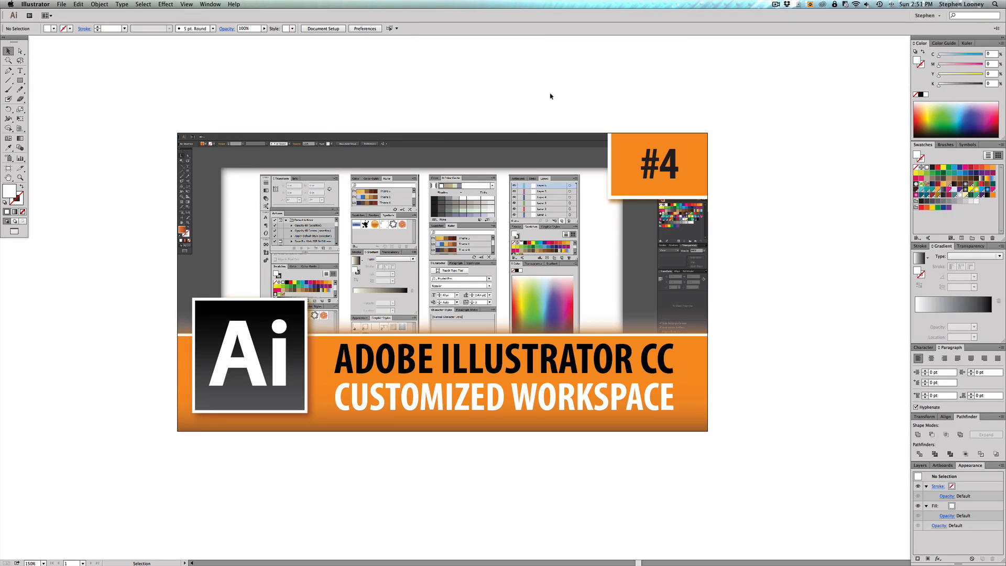
mouse_move(804, 107)
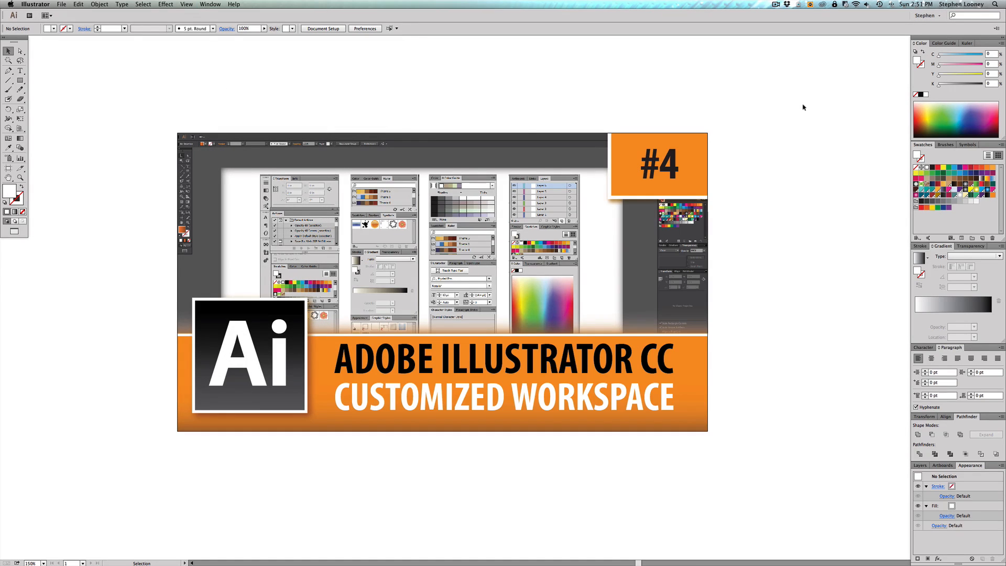